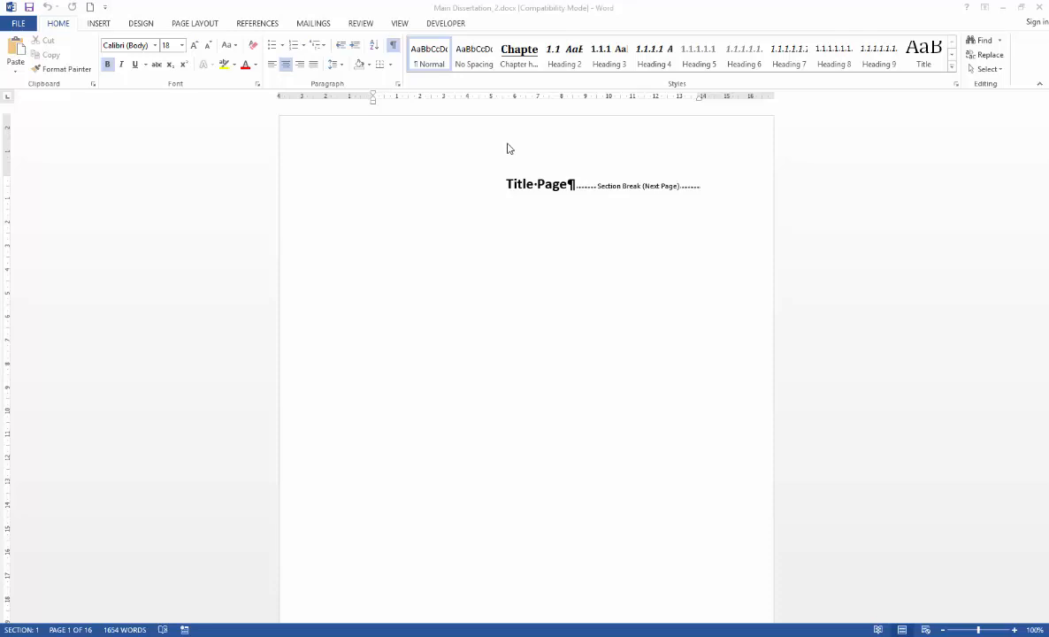
{"action": "mouse_move", "coordinate": [558, 145]}
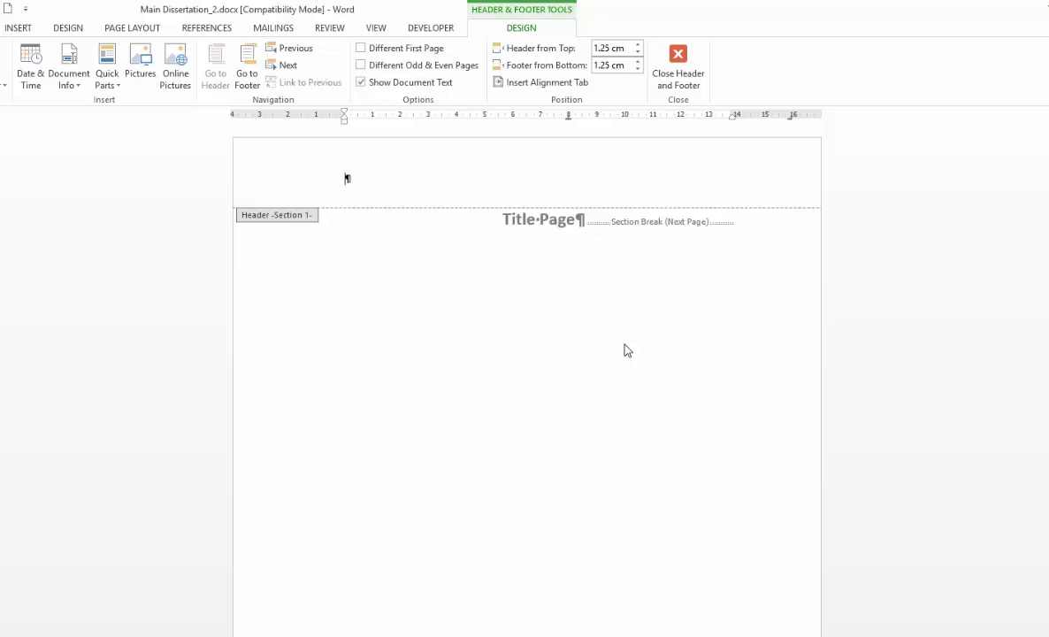
{"action": "mouse_move", "coordinate": [502, 176]}
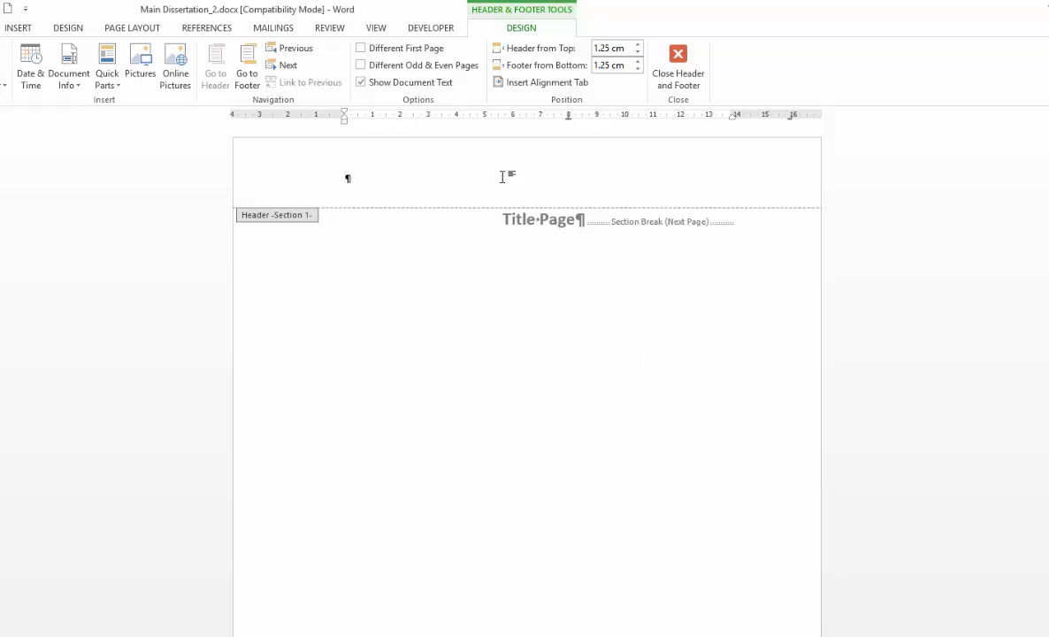
{"action": "mouse_move", "coordinate": [367, 294]}
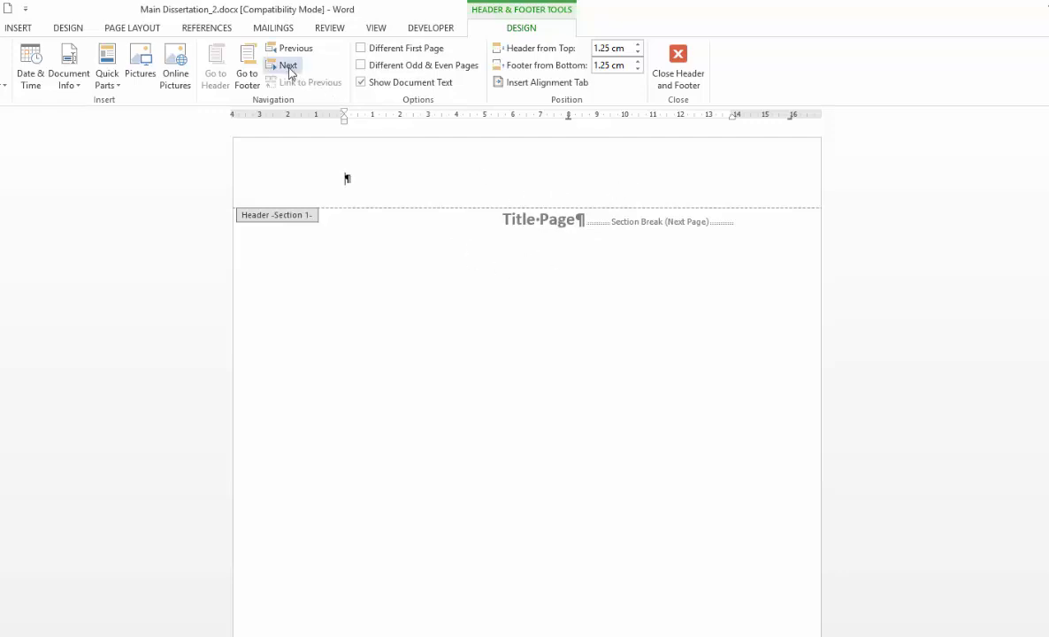
{"action": "mouse_move", "coordinate": [267, 106]}
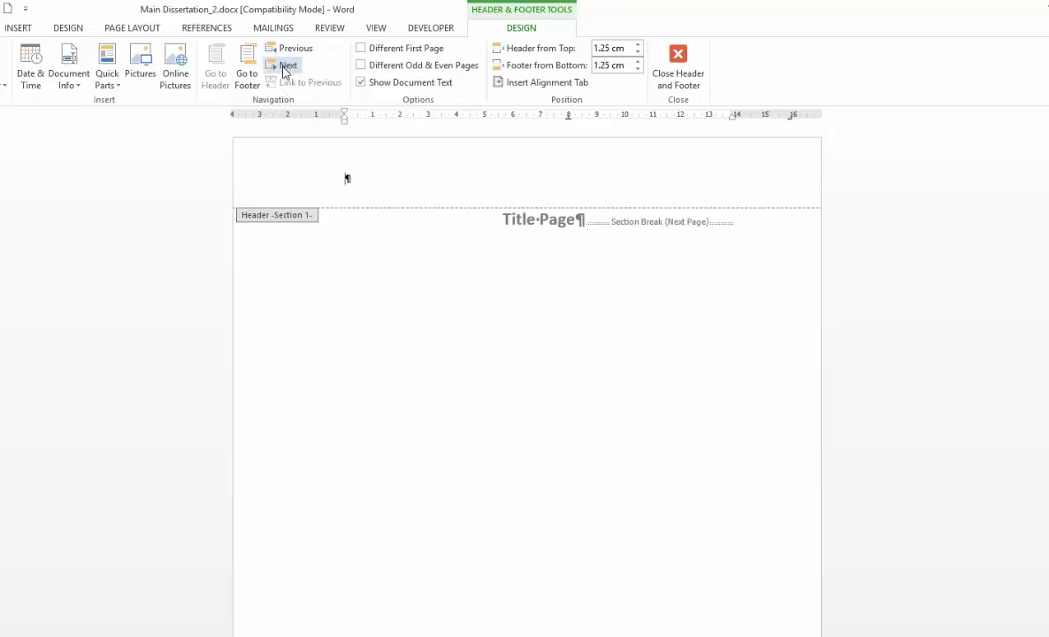
{"action": "mouse_move", "coordinate": [289, 65]}
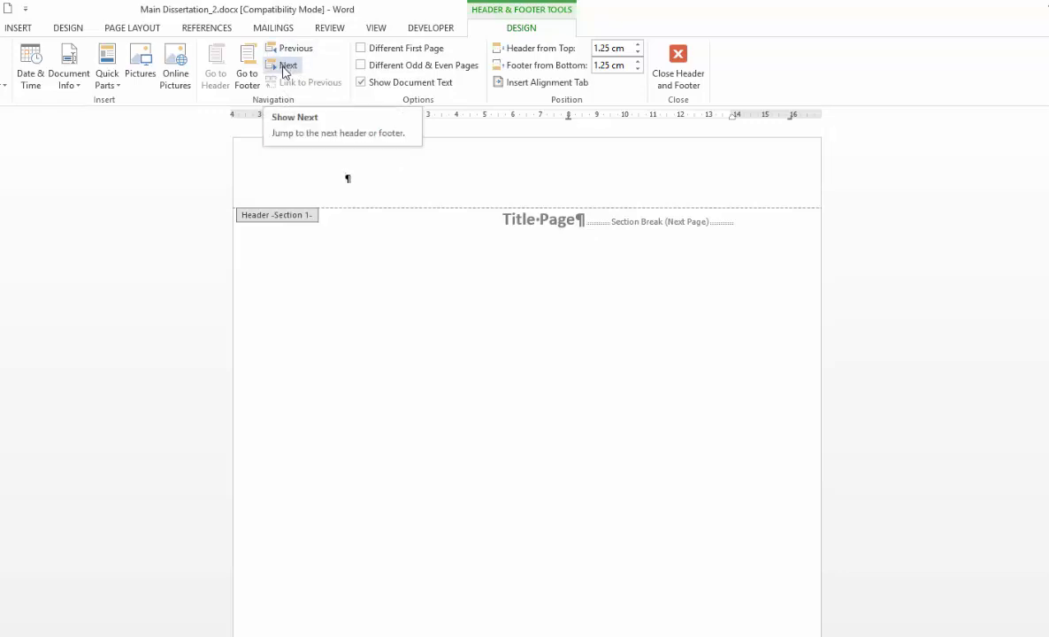
Step: Navigate forward, back, then forward again to the Section 2 Table of Contents header
{"action": "left_click", "coordinate": [288, 65]}
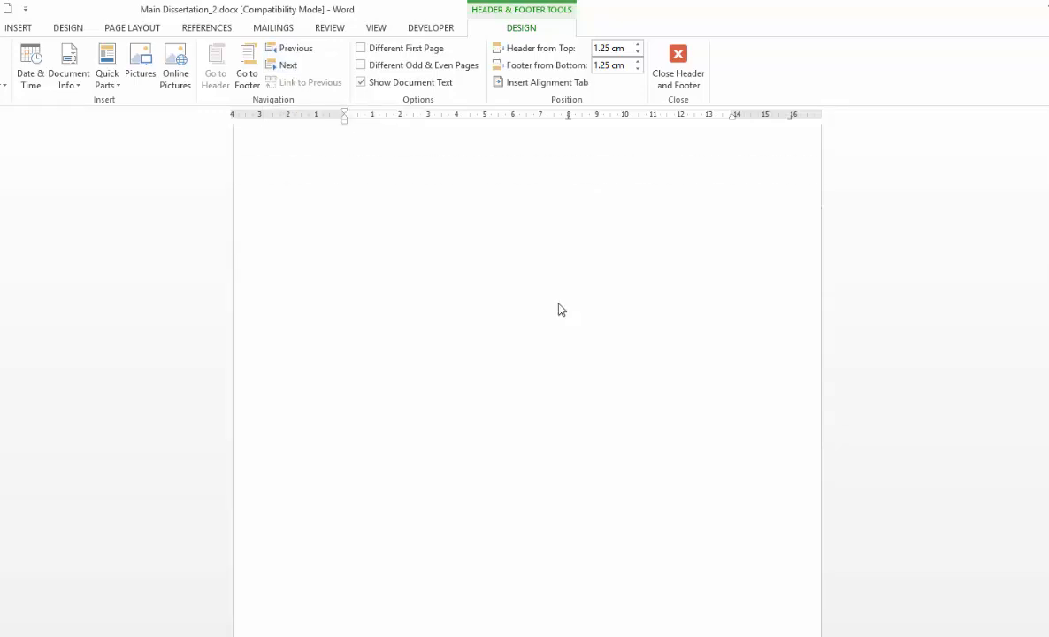
{"action": "mouse_move", "coordinate": [565, 304]}
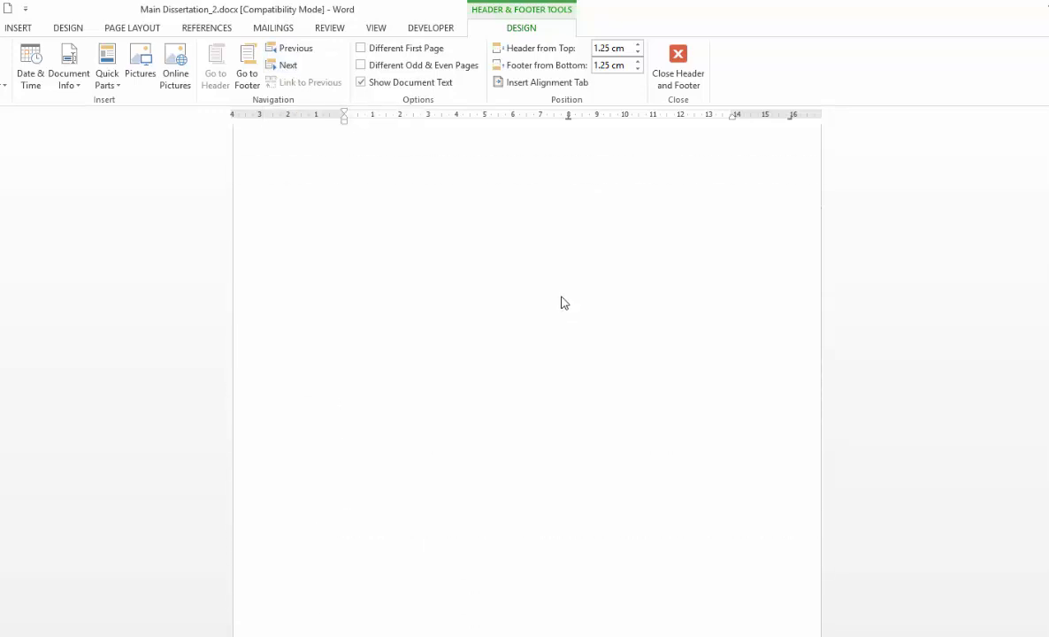
{"action": "left_click", "coordinate": [289, 65]}
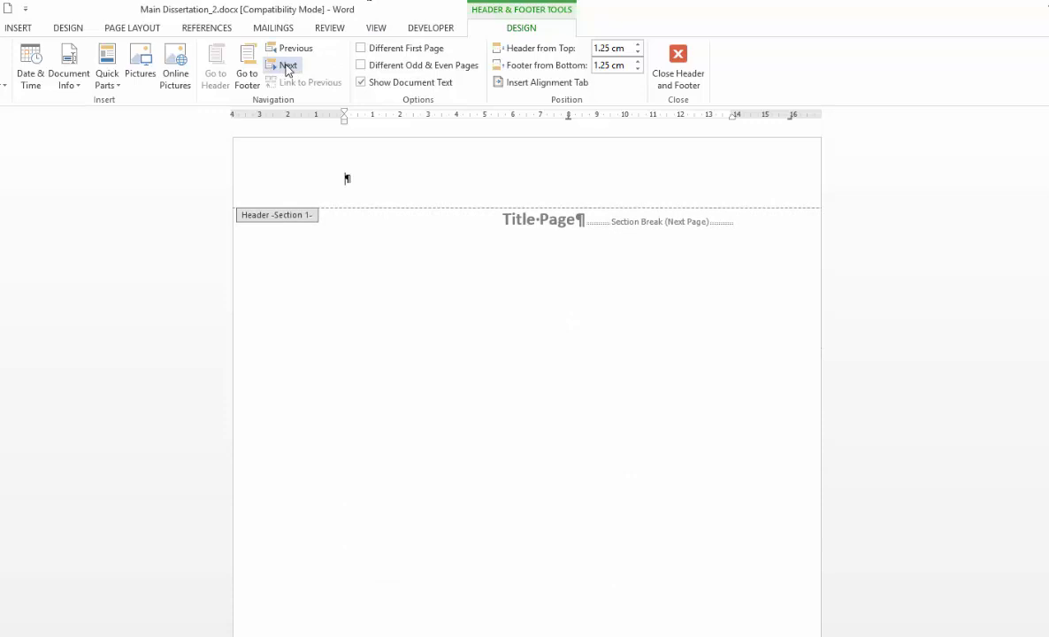
{"action": "left_click", "coordinate": [288, 64]}
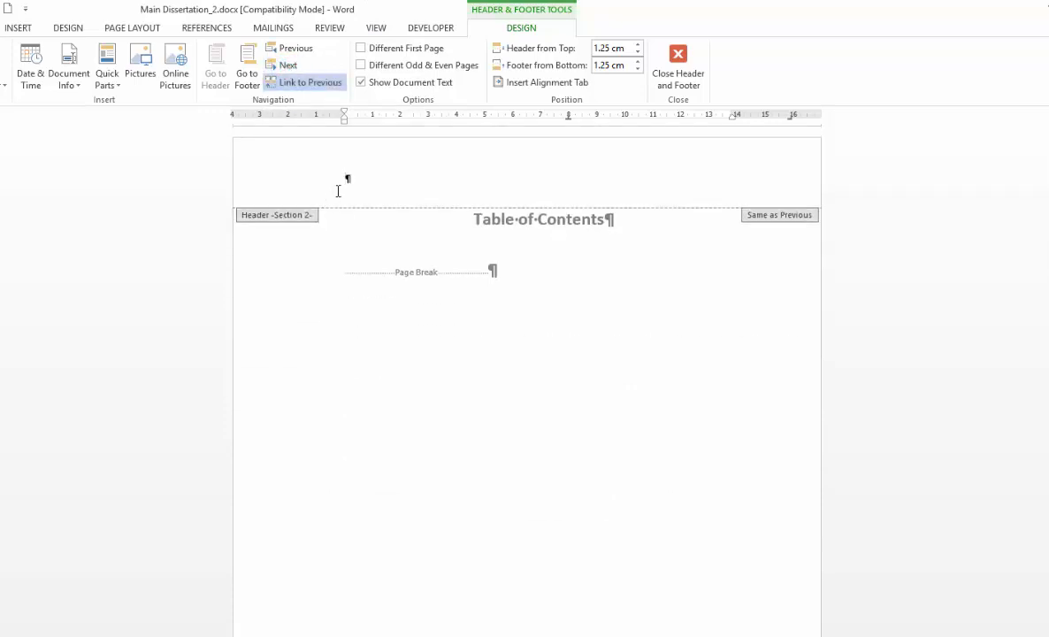
{"action": "mouse_move", "coordinate": [351, 219]}
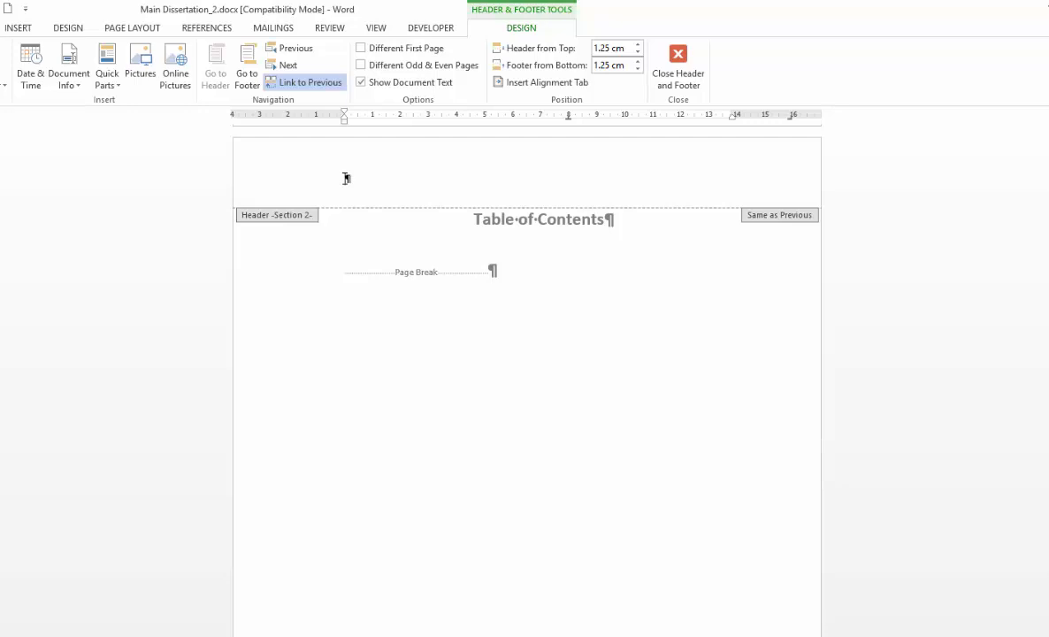
Step: Type test text 'Text', unlink the Section 2 header from Section 1, and clear it
{"action": "type", "text": "Text"}
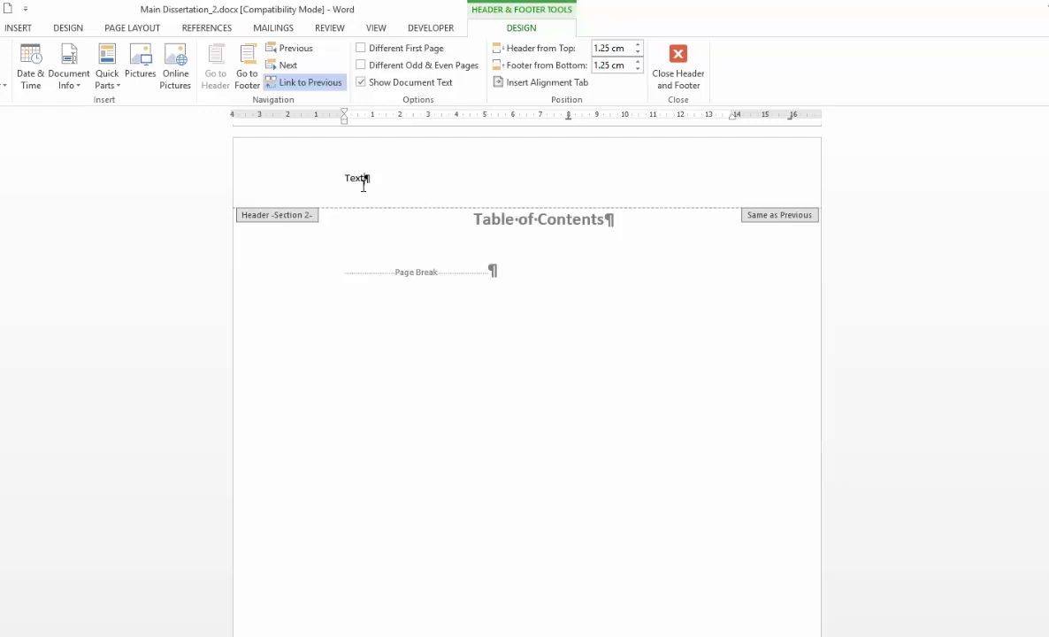
{"action": "left_click", "coordinate": [294, 48]}
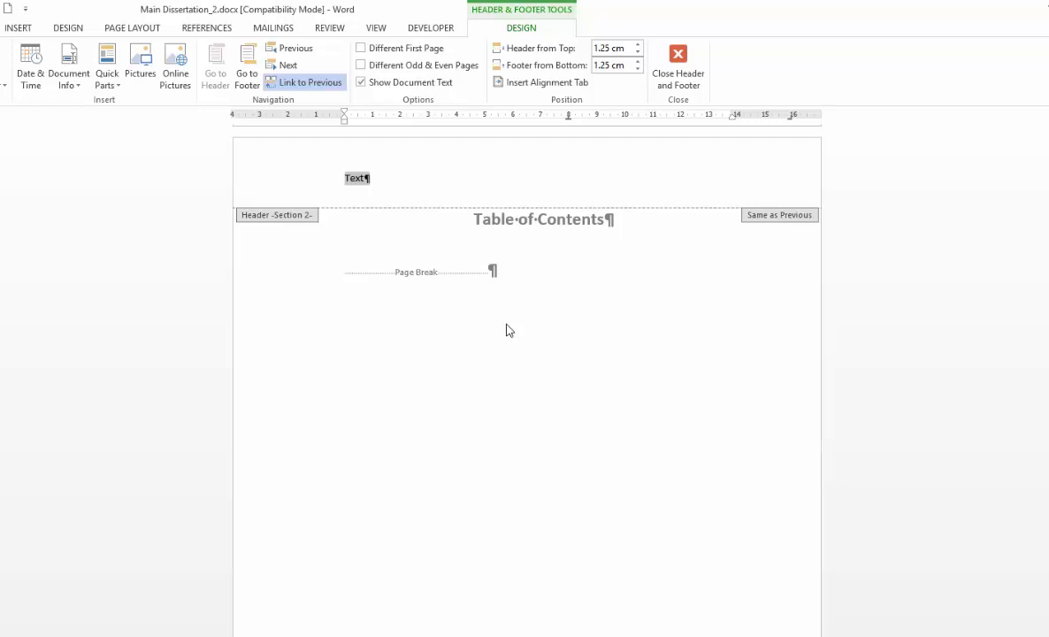
{"action": "mouse_move", "coordinate": [487, 353]}
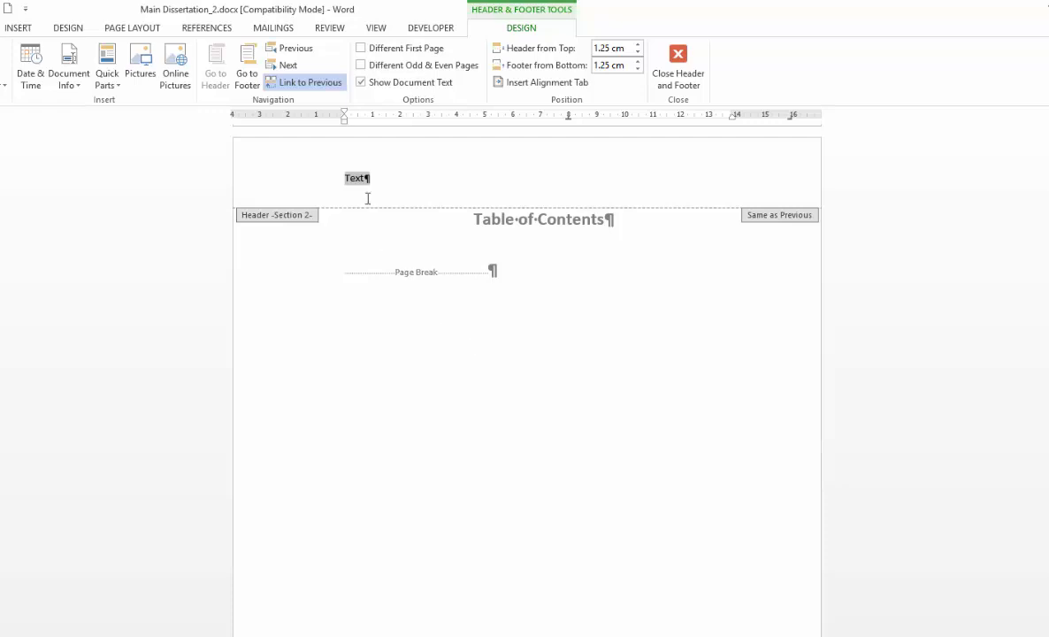
{"action": "mouse_move", "coordinate": [305, 81]}
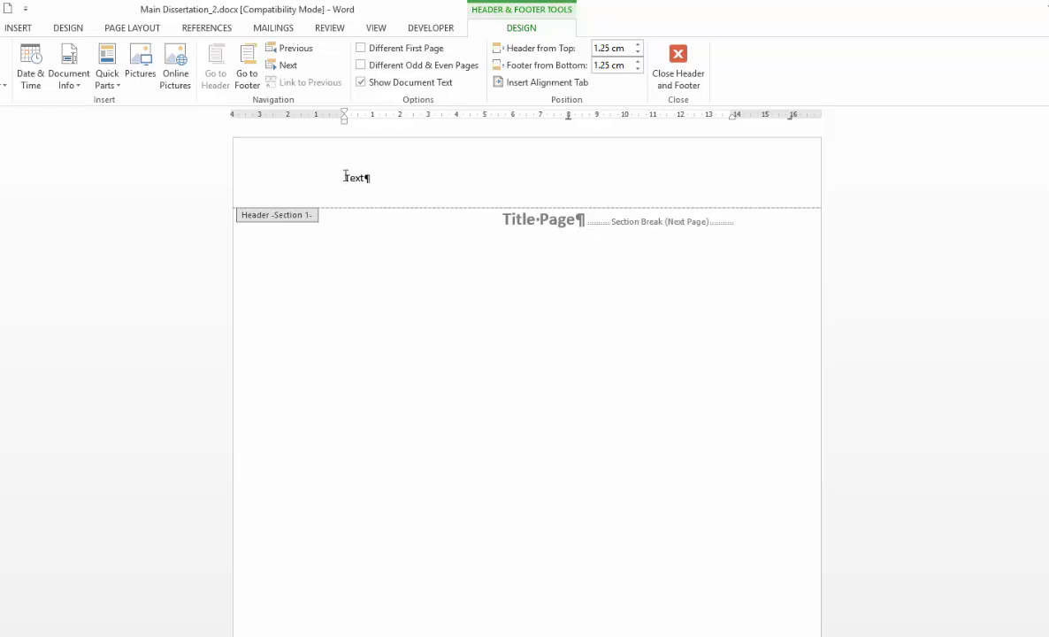
{"action": "key", "text": "backspace"}
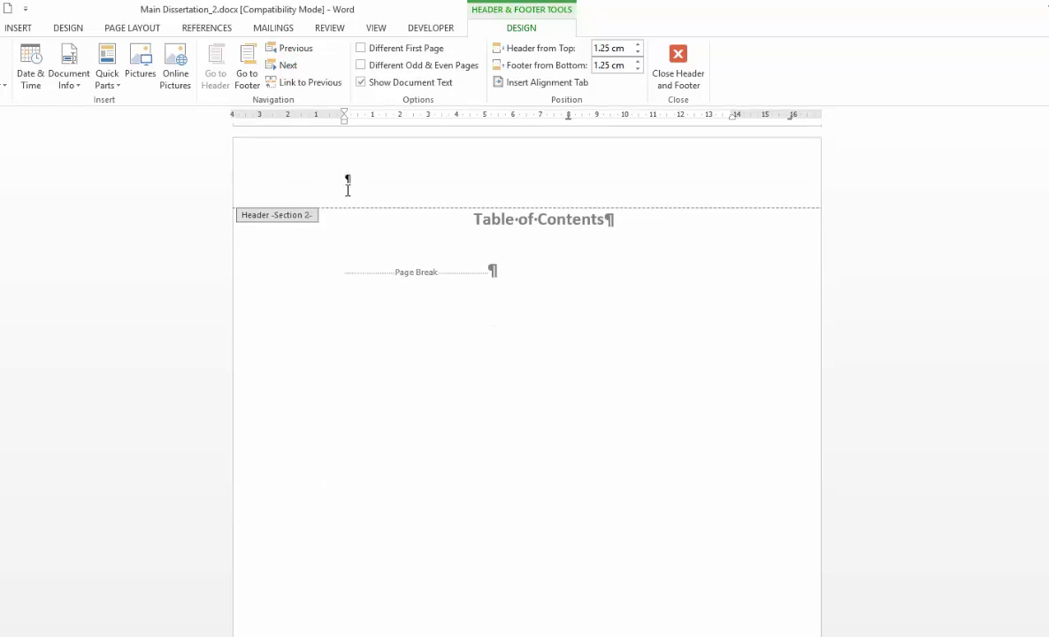
{"action": "mouse_move", "coordinate": [288, 65]}
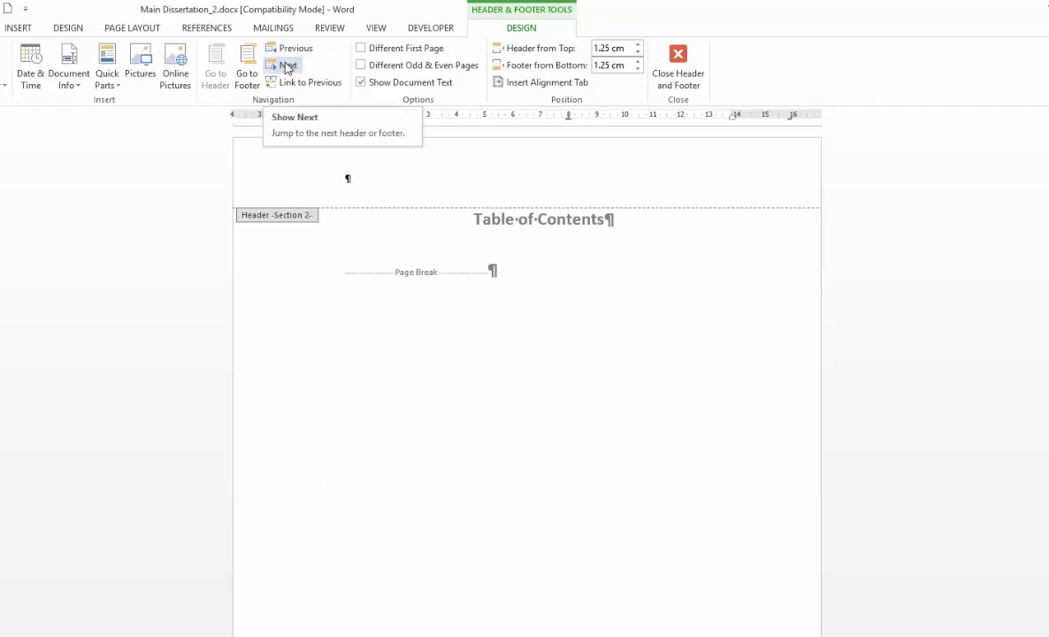
Step: Unlink the Chapter 1 header, type 'Thesis area', then step back two headers
{"action": "left_click", "coordinate": [291, 66]}
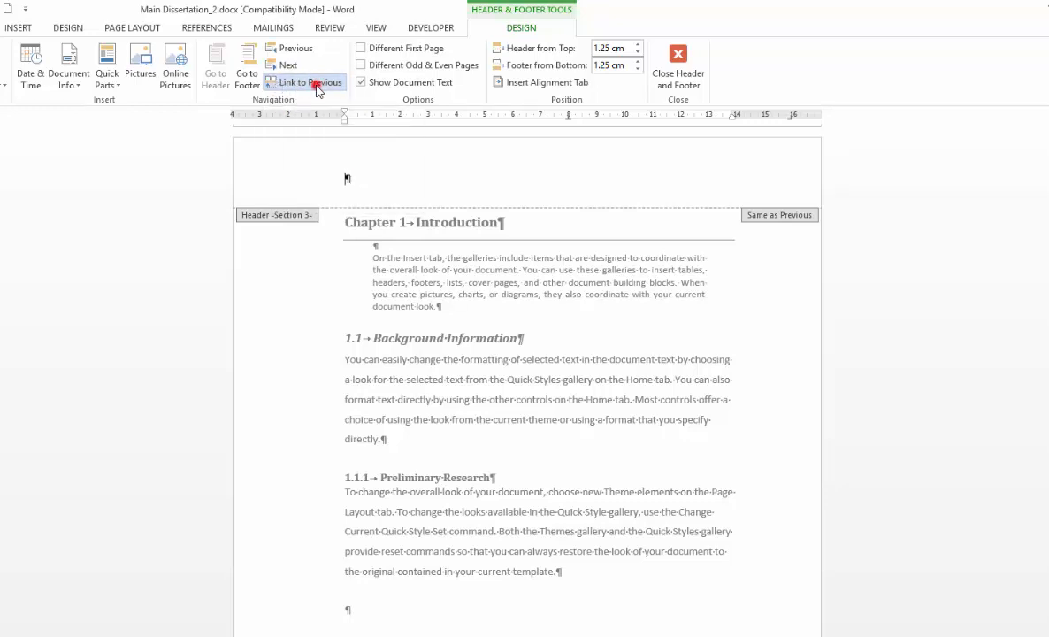
{"action": "left_click", "coordinate": [305, 81]}
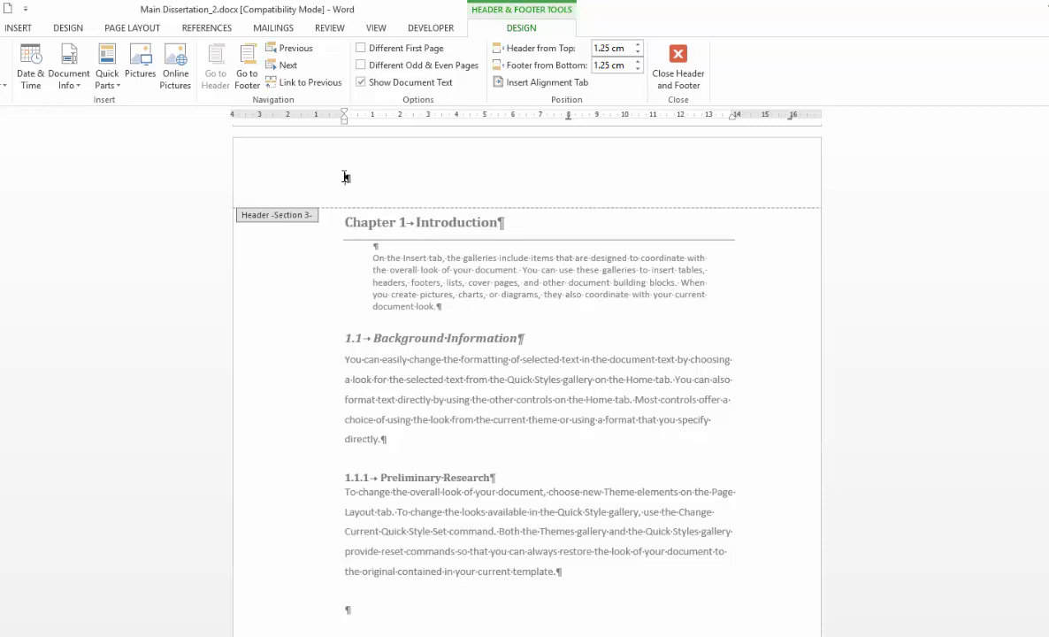
{"action": "type", "text": "Thesis area"}
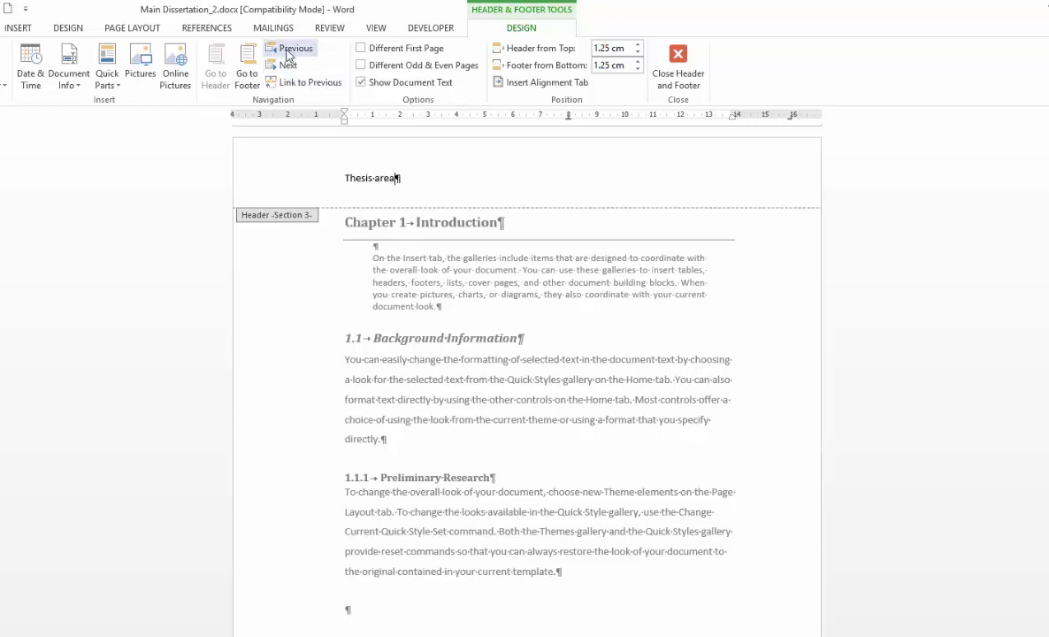
{"action": "left_click", "coordinate": [290, 48]}
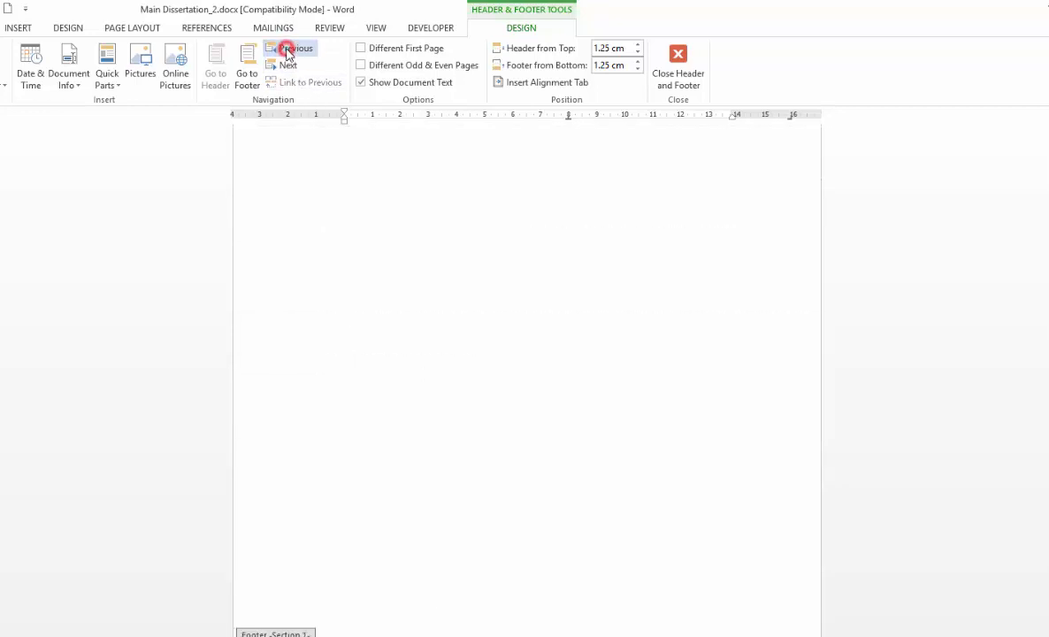
{"action": "left_click", "coordinate": [288, 65]}
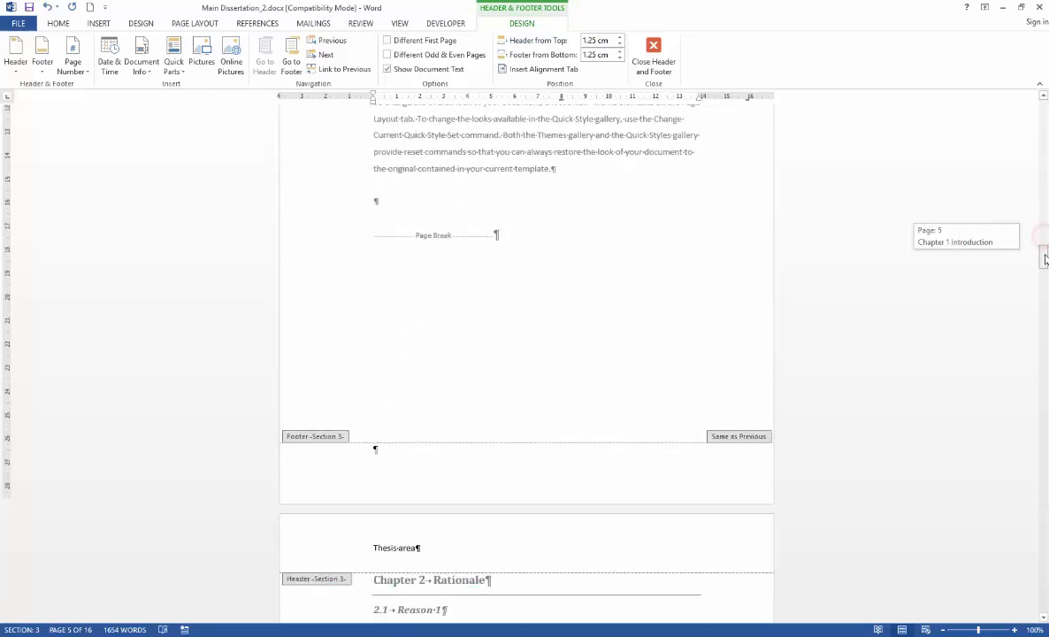
Step: Delete the 'Thesis area' text from the header on the Chapter 2 page
{"action": "scroll", "scroll_direction": "down", "scroll_amount": 3}
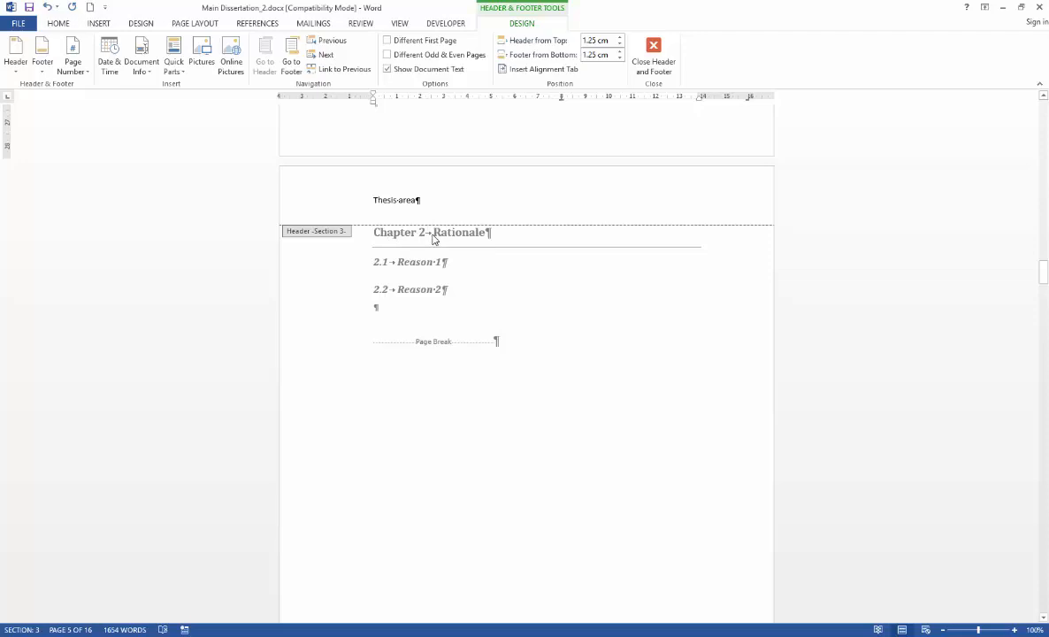
{"action": "mouse_move", "coordinate": [407, 243]}
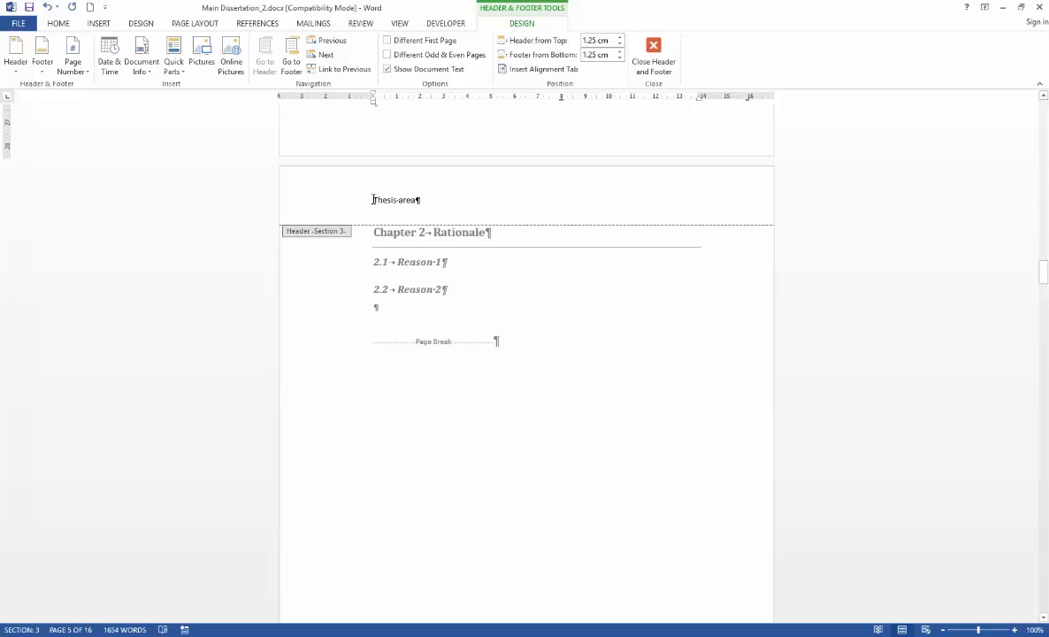
{"action": "double_click", "coordinate": [384, 199]}
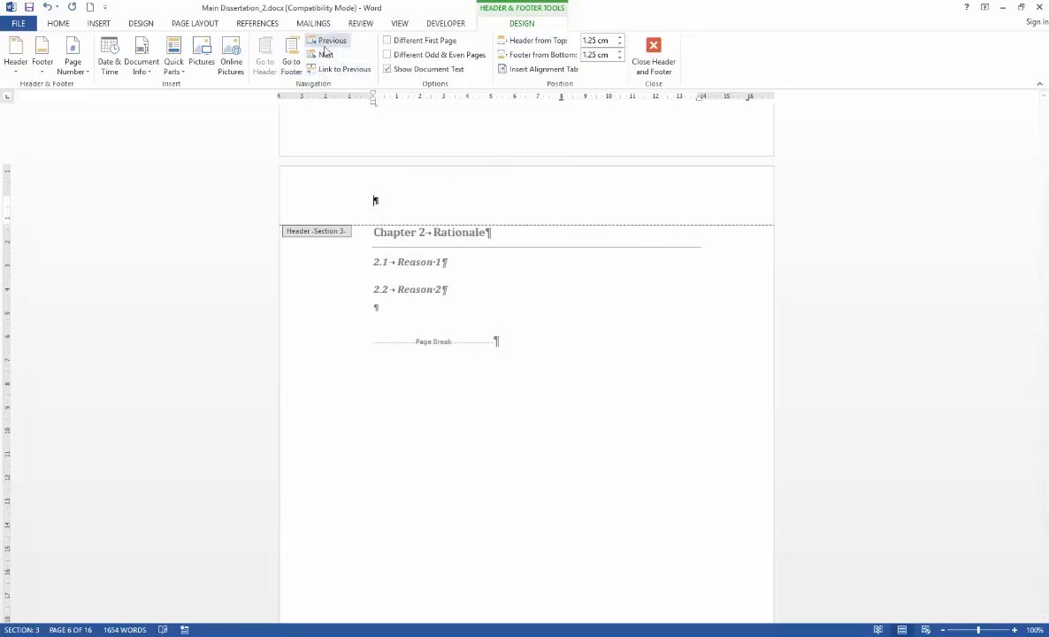
Step: Visit the Section 1 and 2 footers, then return to the title page header
{"action": "left_click", "coordinate": [332, 41]}
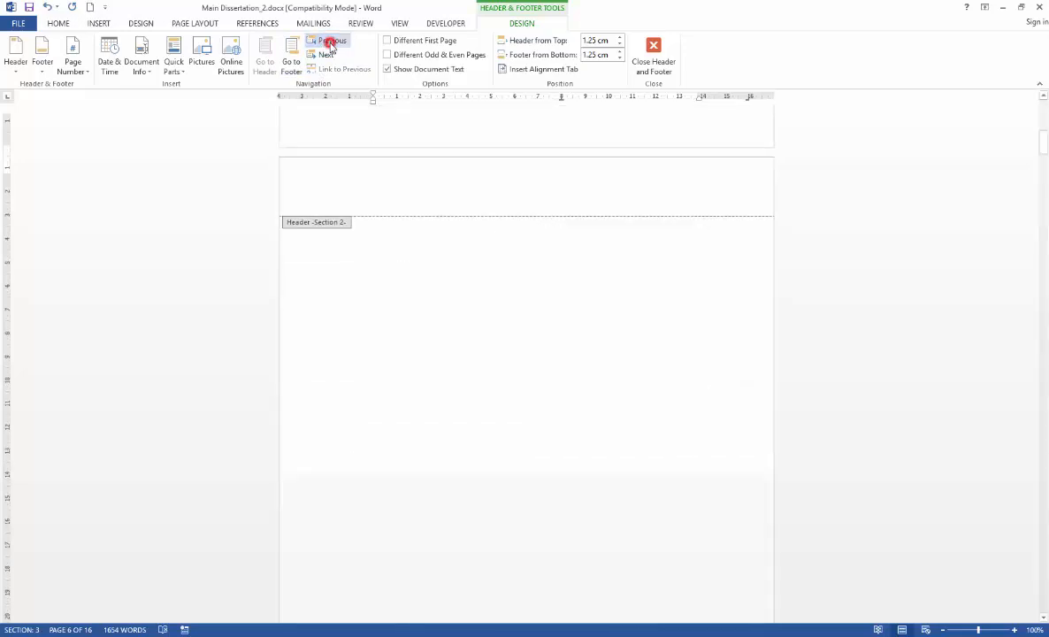
{"action": "left_click", "coordinate": [329, 40]}
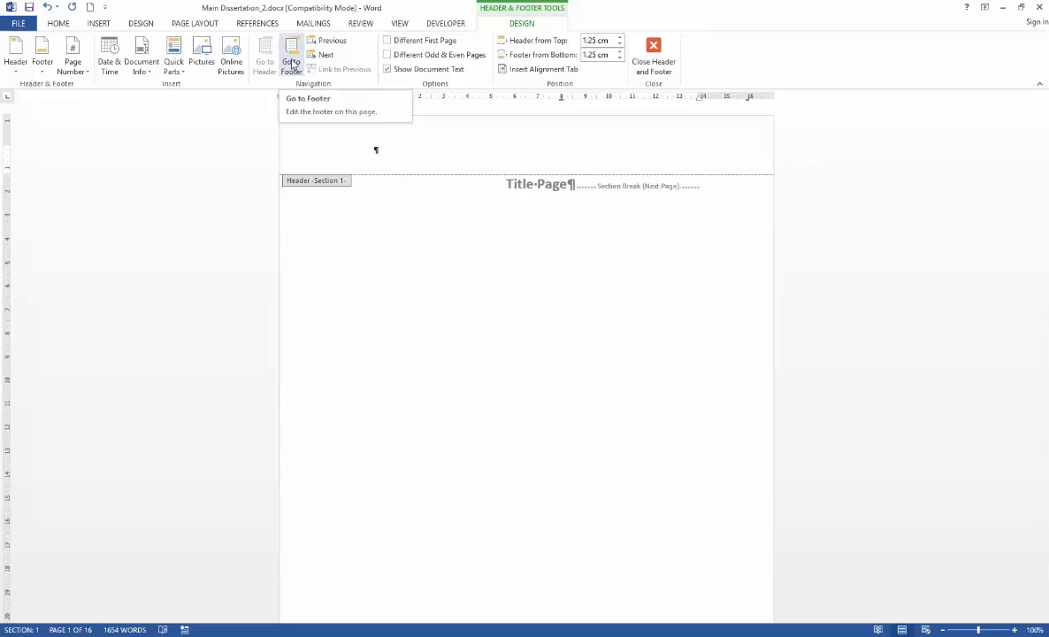
{"action": "left_click", "coordinate": [291, 54]}
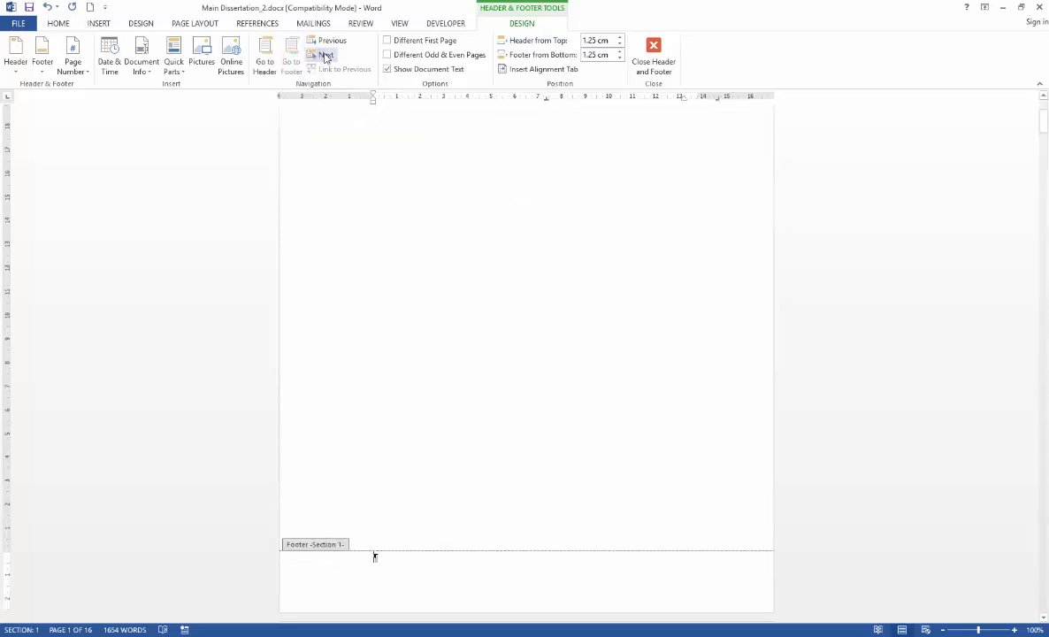
{"action": "mouse_move", "coordinate": [326, 55]}
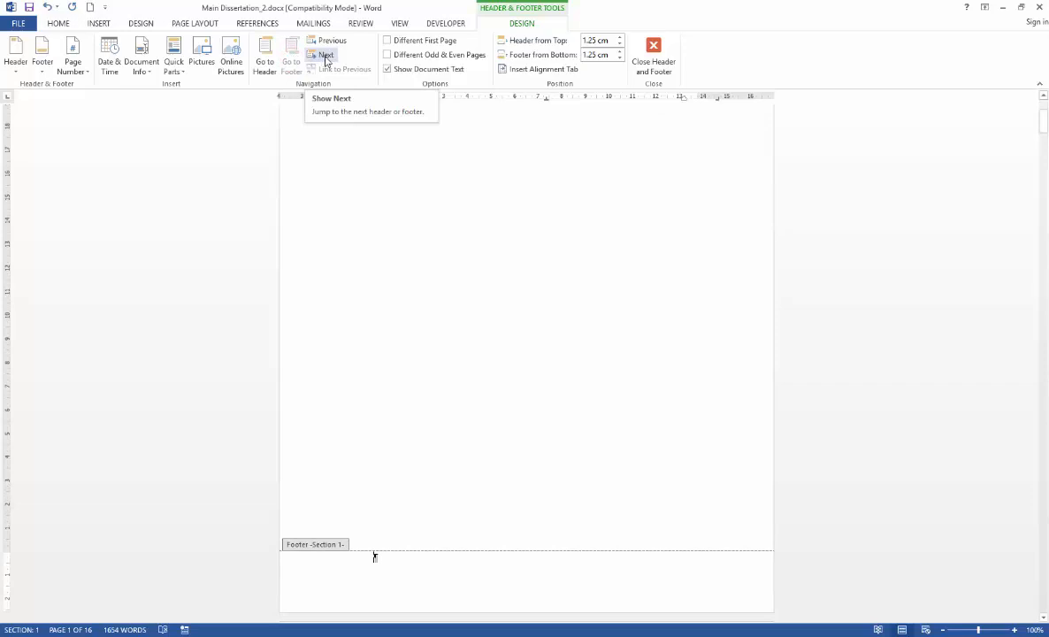
{"action": "left_click", "coordinate": [327, 55]}
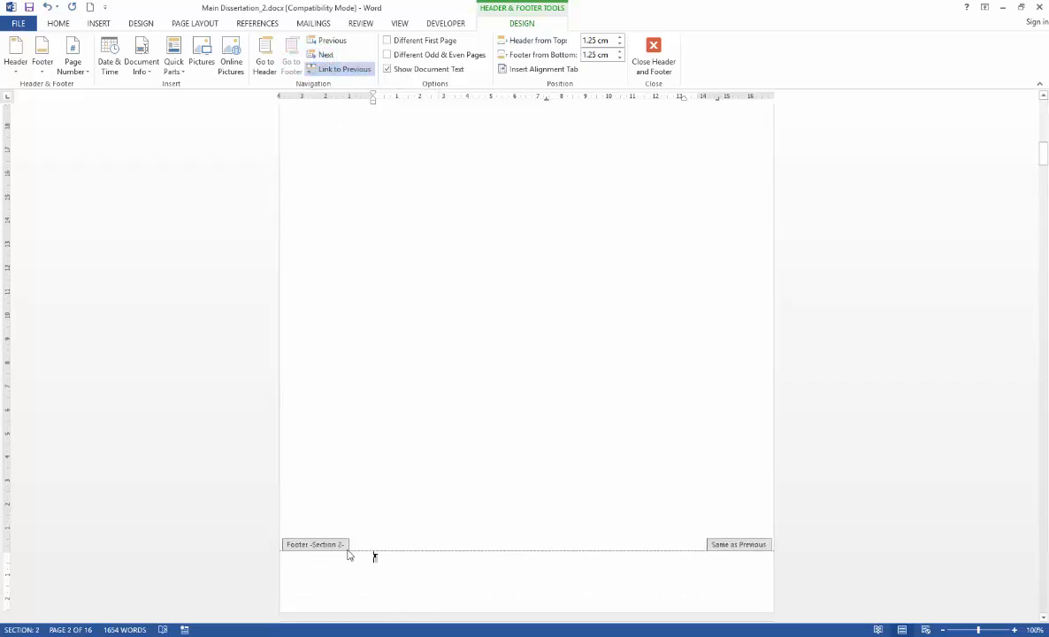
{"action": "mouse_move", "coordinate": [370, 293]}
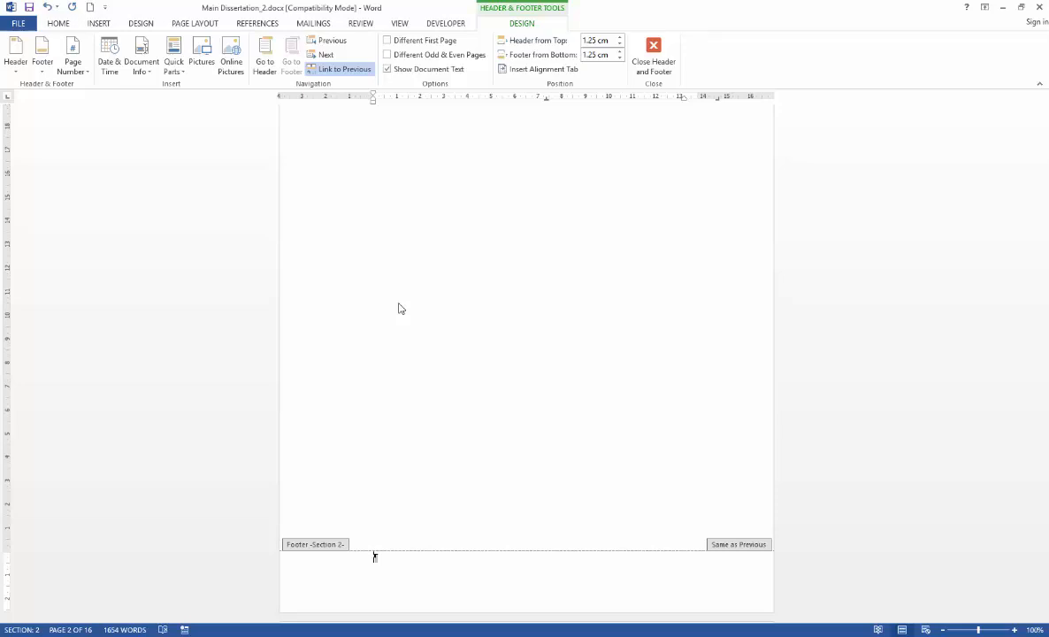
{"action": "left_click", "coordinate": [343, 69]}
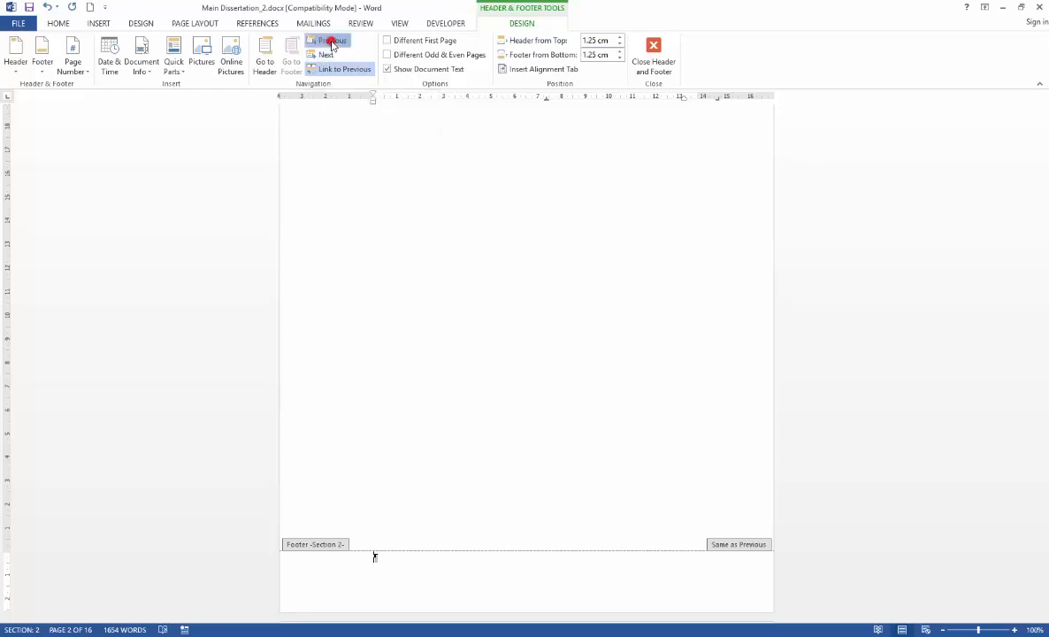
{"action": "left_click", "coordinate": [327, 40]}
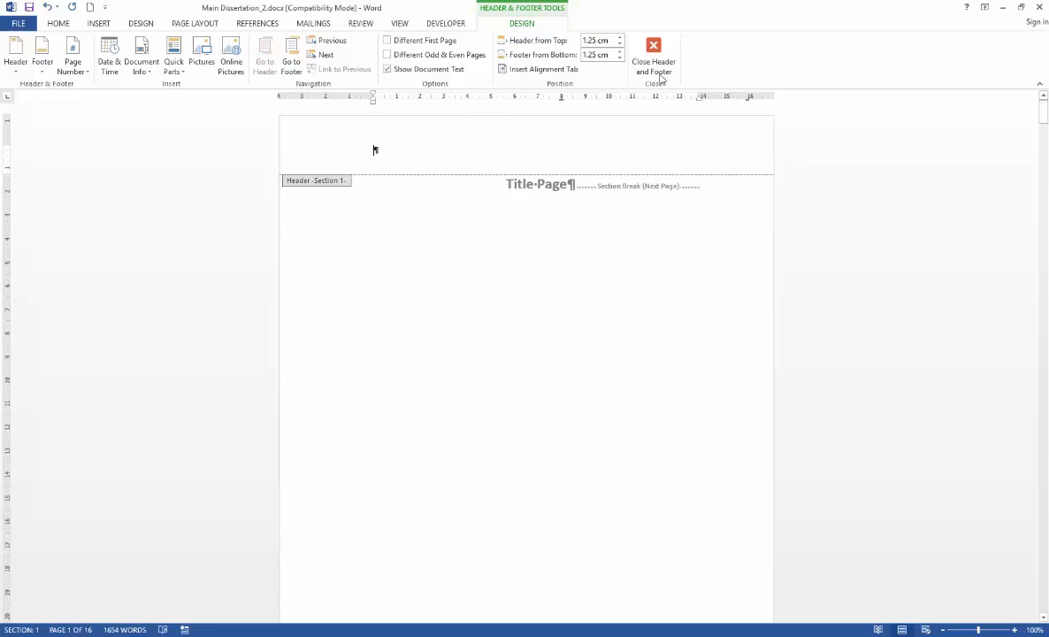
{"action": "mouse_move", "coordinate": [653, 55]}
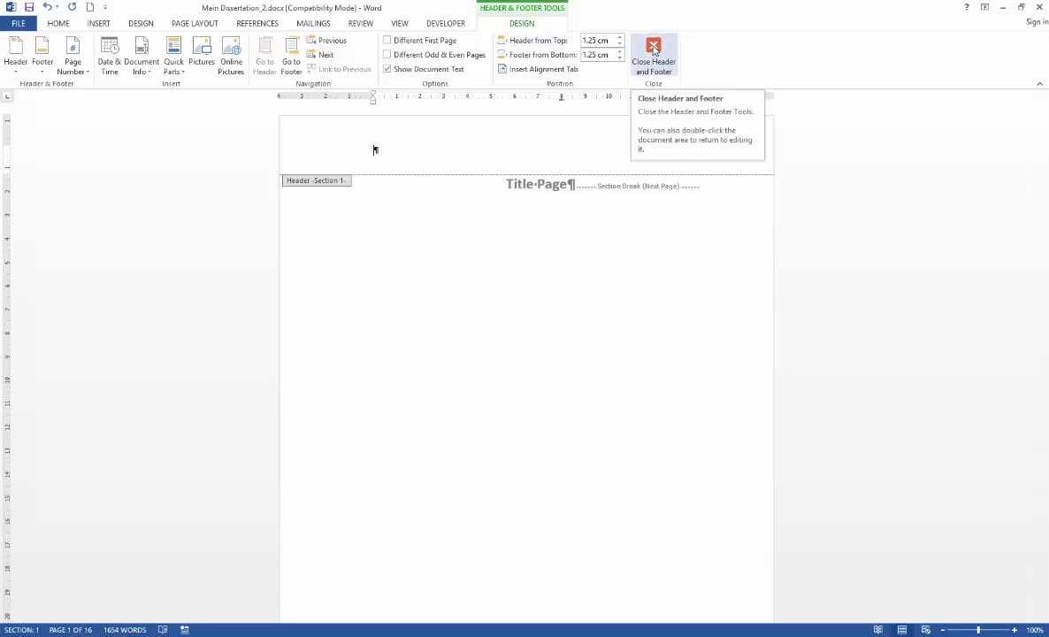